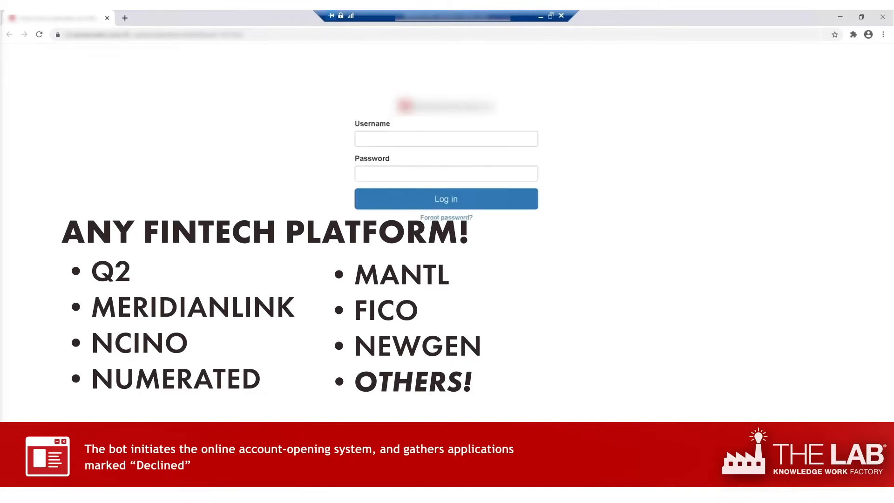
Step: Submit the login credentials to reach the two-question authentication prompt
left_click(445, 198)
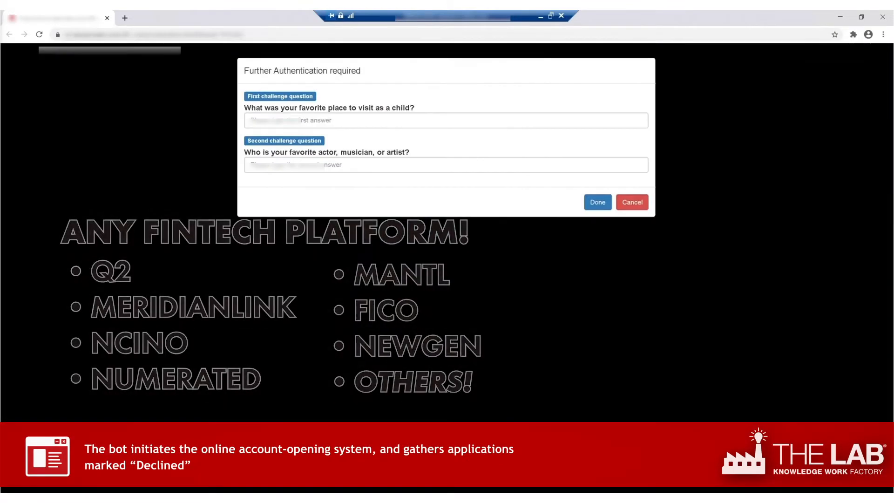
Step: Finish extra authentication, then search applications filtered to Declined status
left_click(597, 202)
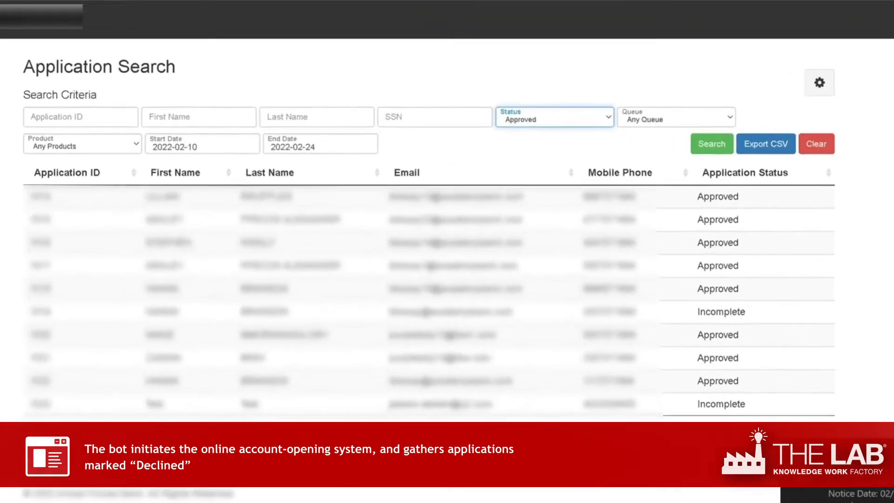
left_click(553, 117)
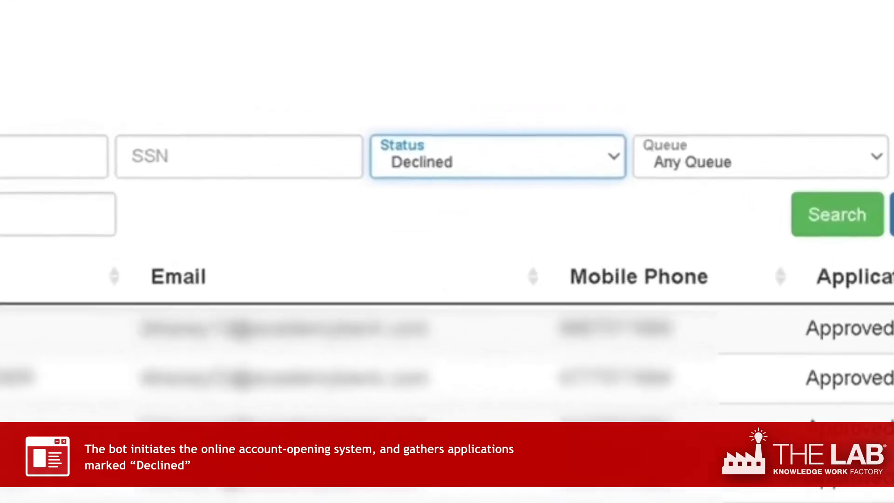
left_click(638, 109)
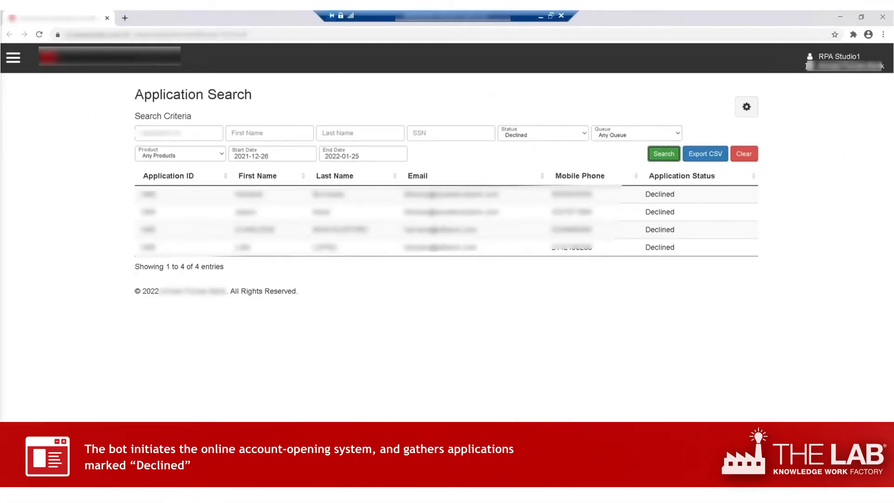
Step: Open a declined application and save its credit report as PDF in Qualifile Reports
left_click(704, 153)
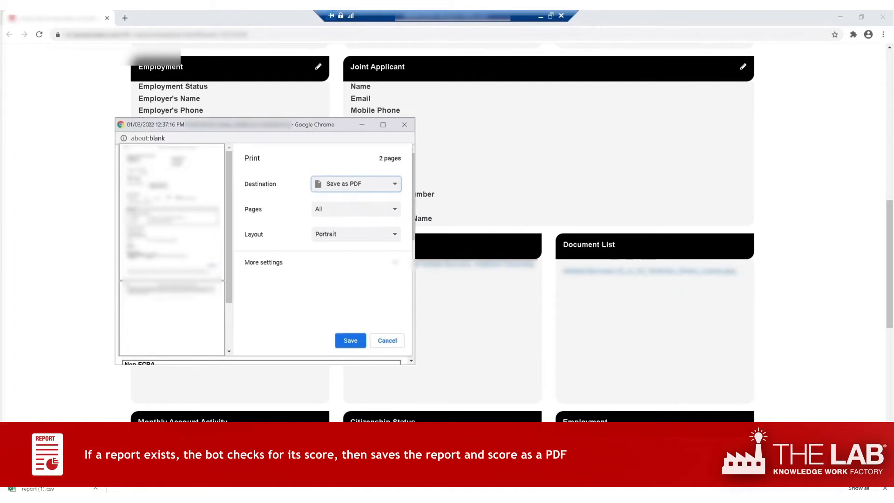
left_click(350, 340)
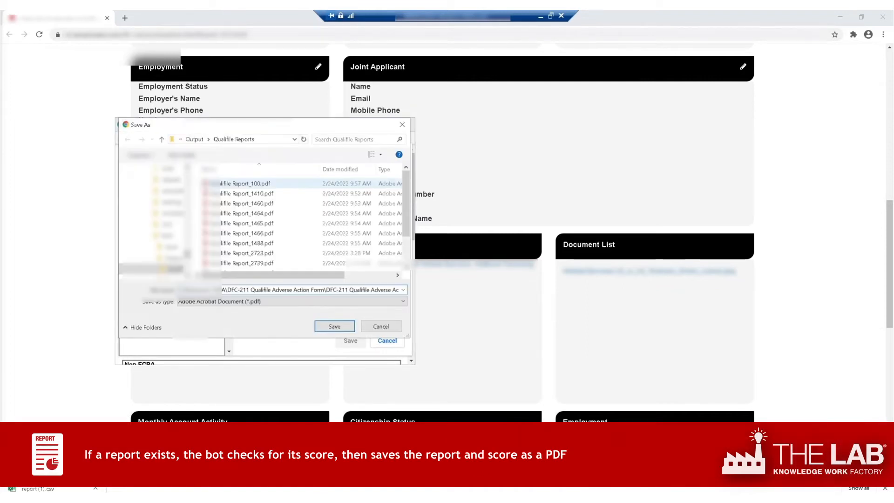
left_click(334, 325)
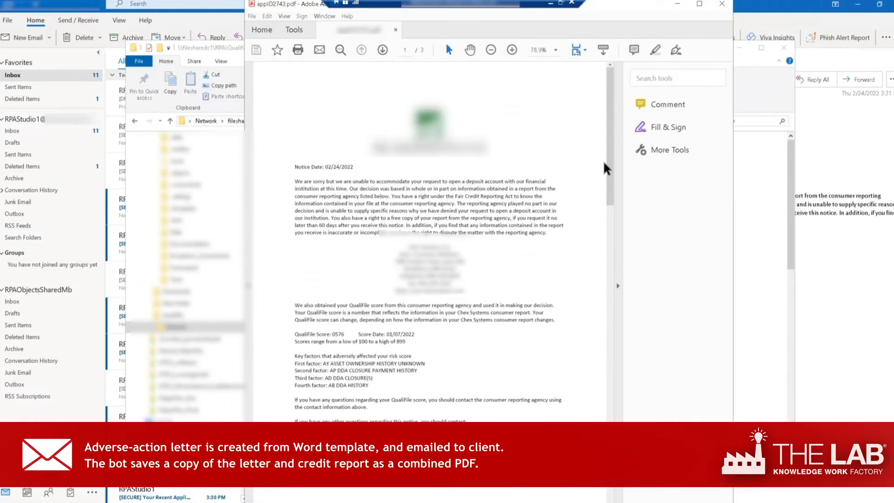
Step: Review the adverse-action PDF, rerun the Declined search, and export results as CSV
scroll("down", 3)
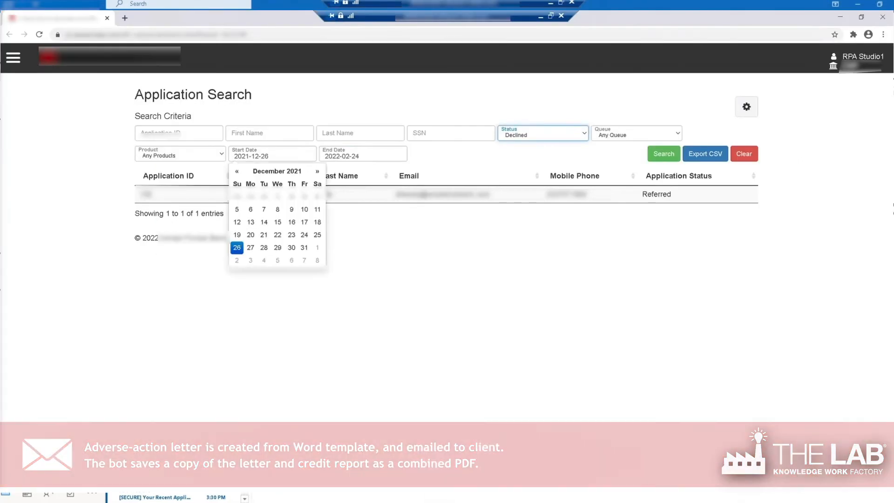
left_click(663, 153)
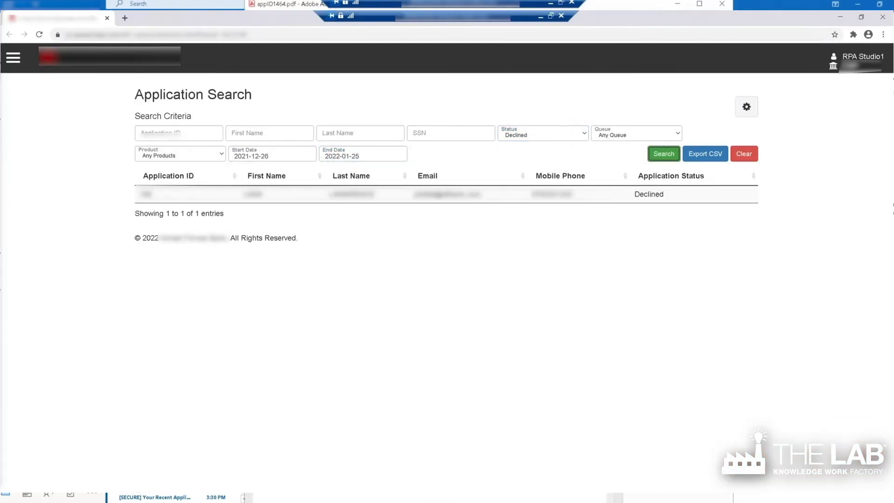
left_click(705, 153)
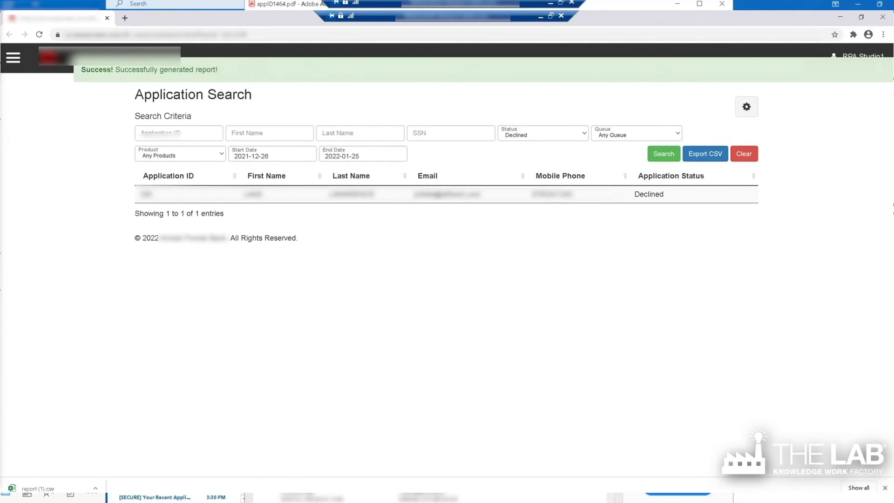